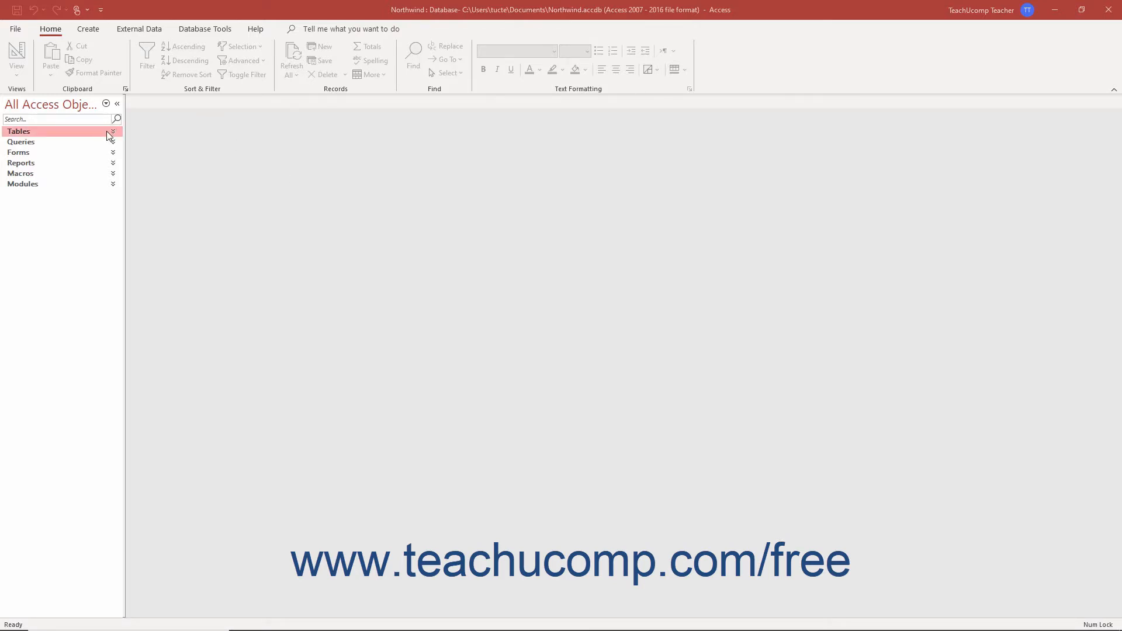
# Peek into the Tables group, then review and dismiss the Navigation Pane grouping options.
pyautogui.click(112, 133)
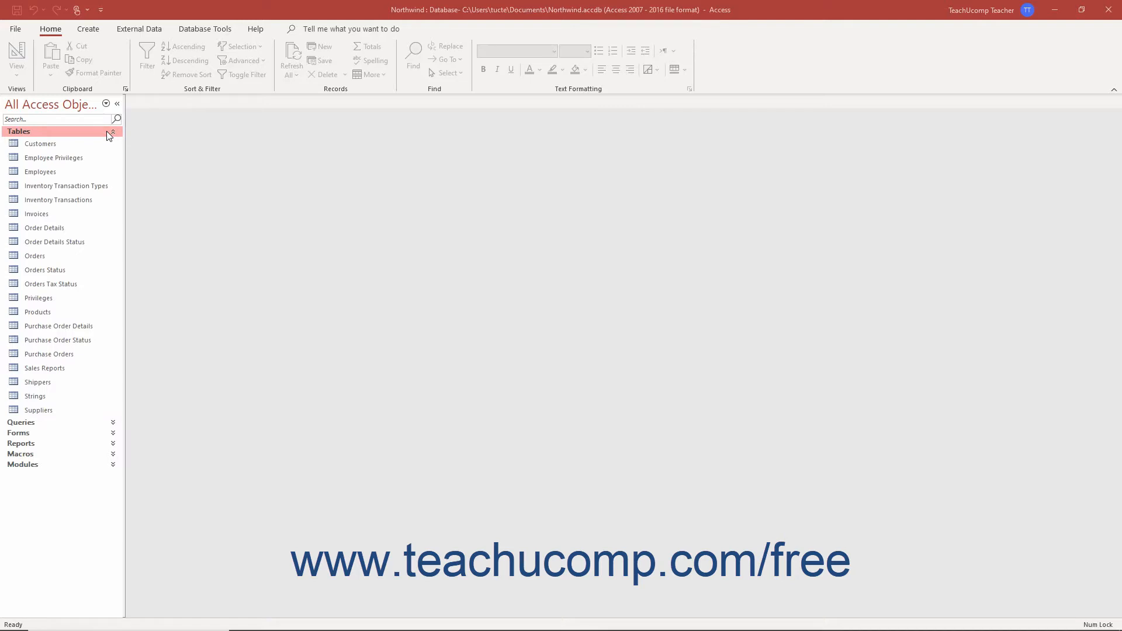
pyautogui.click(112, 134)
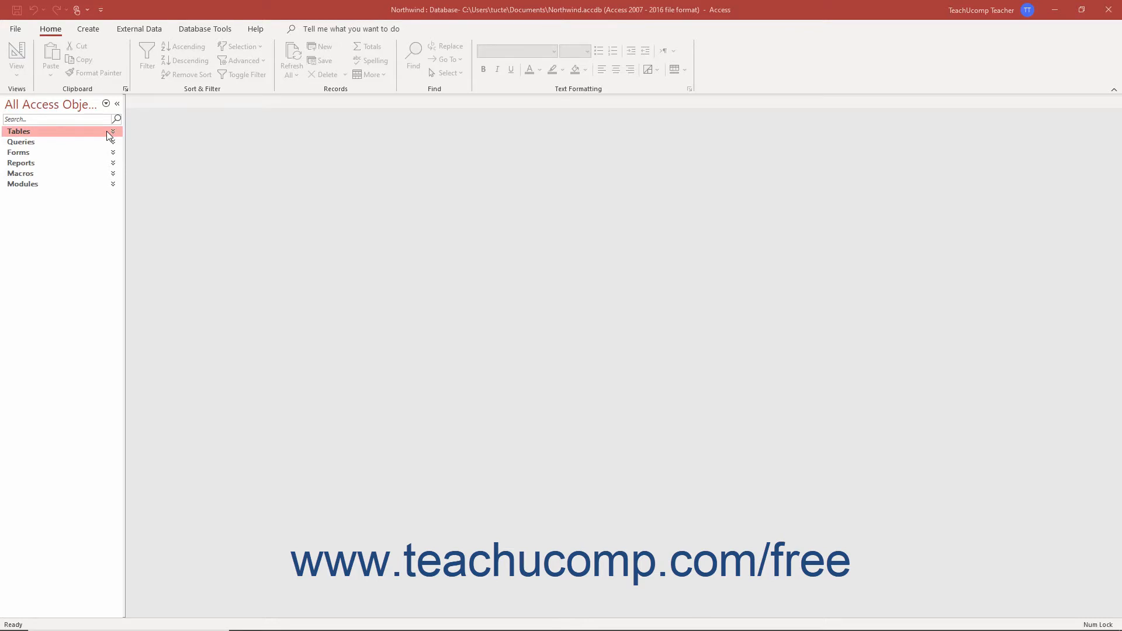
pyautogui.moveTo(134, 114)
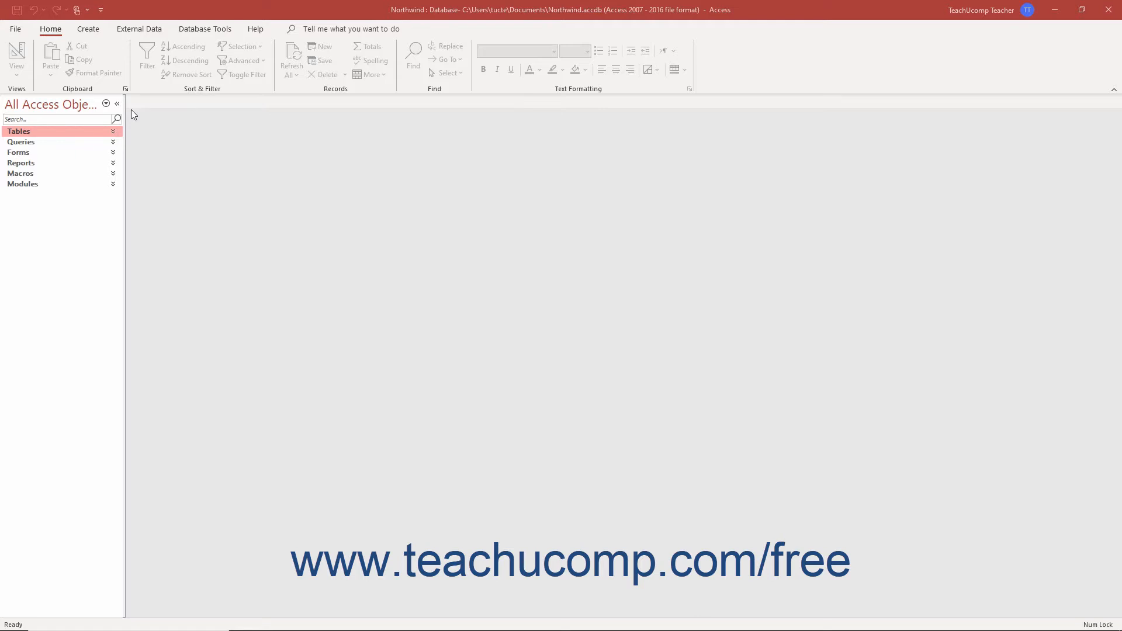
pyautogui.moveTo(172, 152)
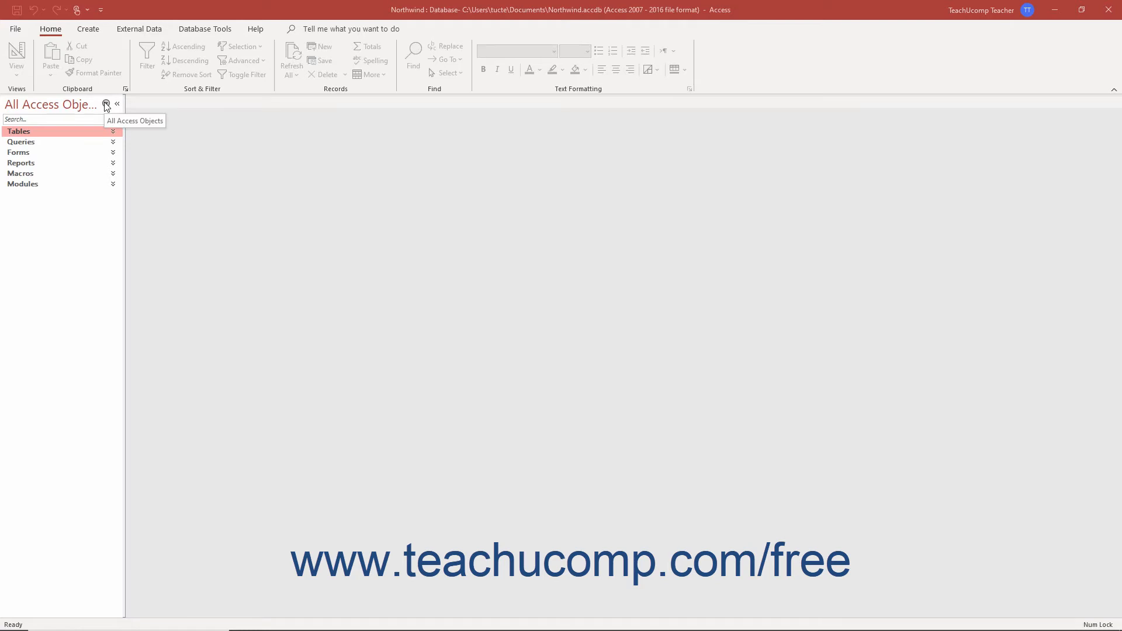
pyautogui.click(106, 105)
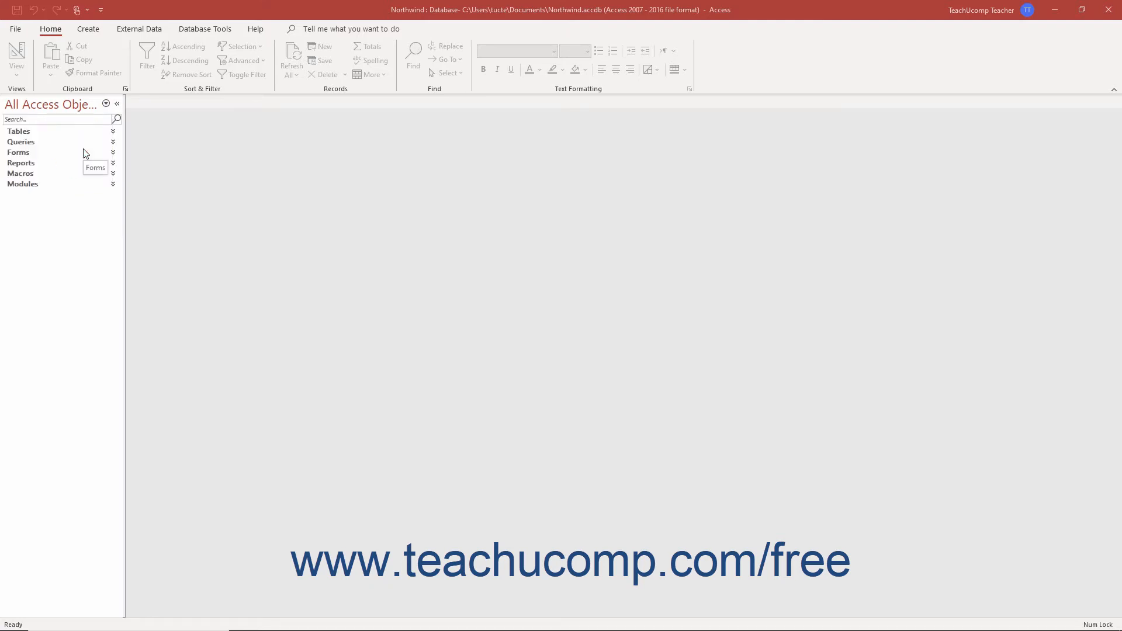
pyautogui.click(106, 104)
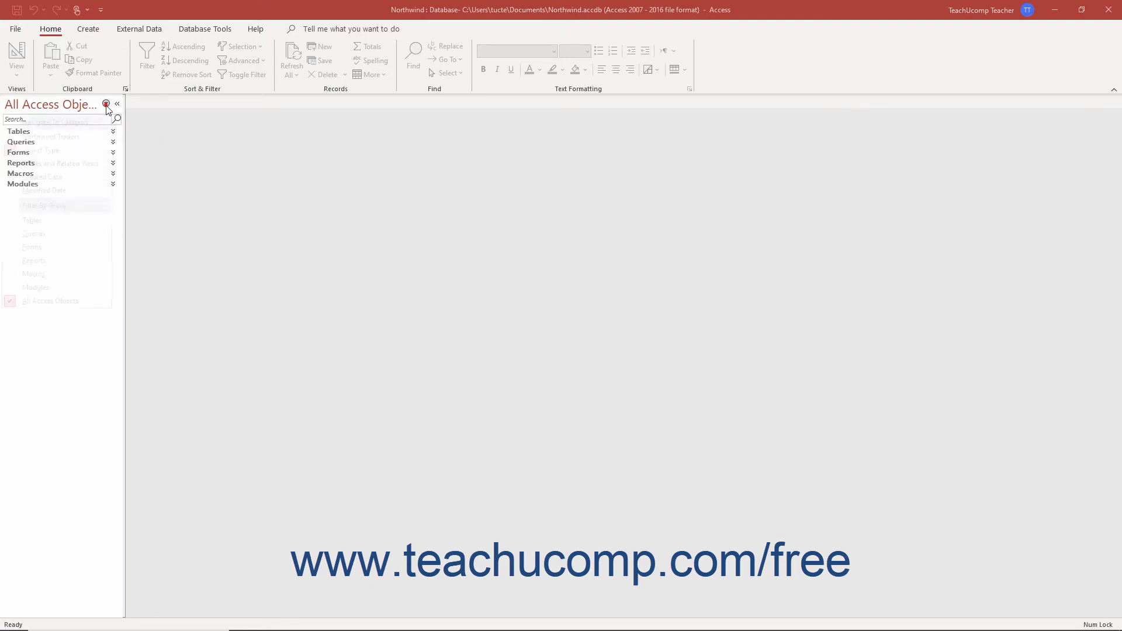
pyautogui.click(106, 104)
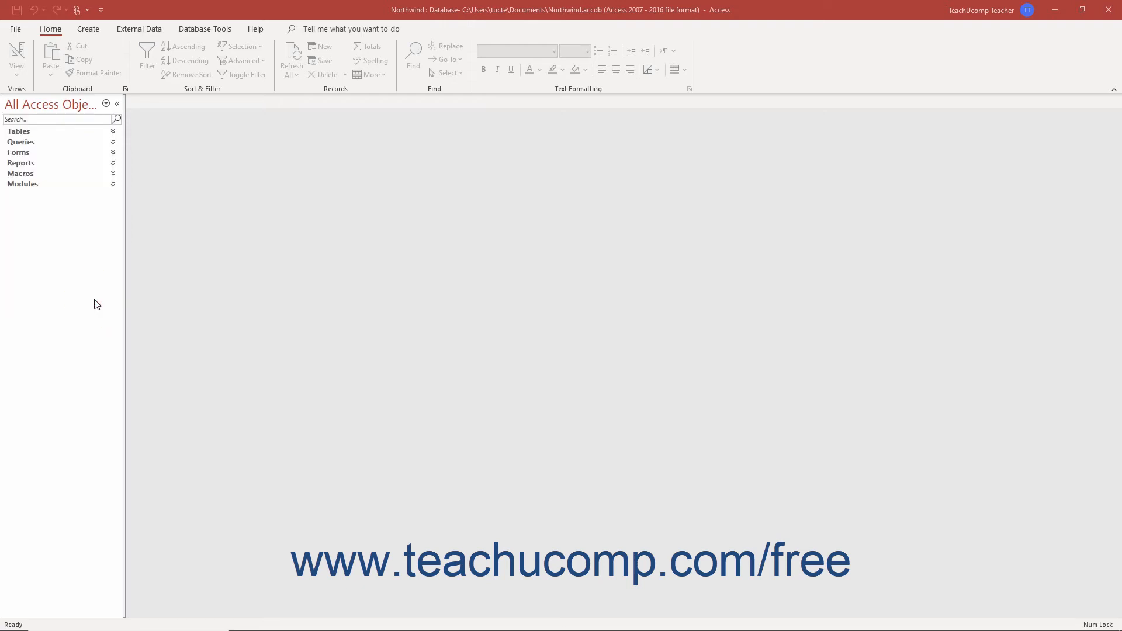
pyautogui.moveTo(97, 268)
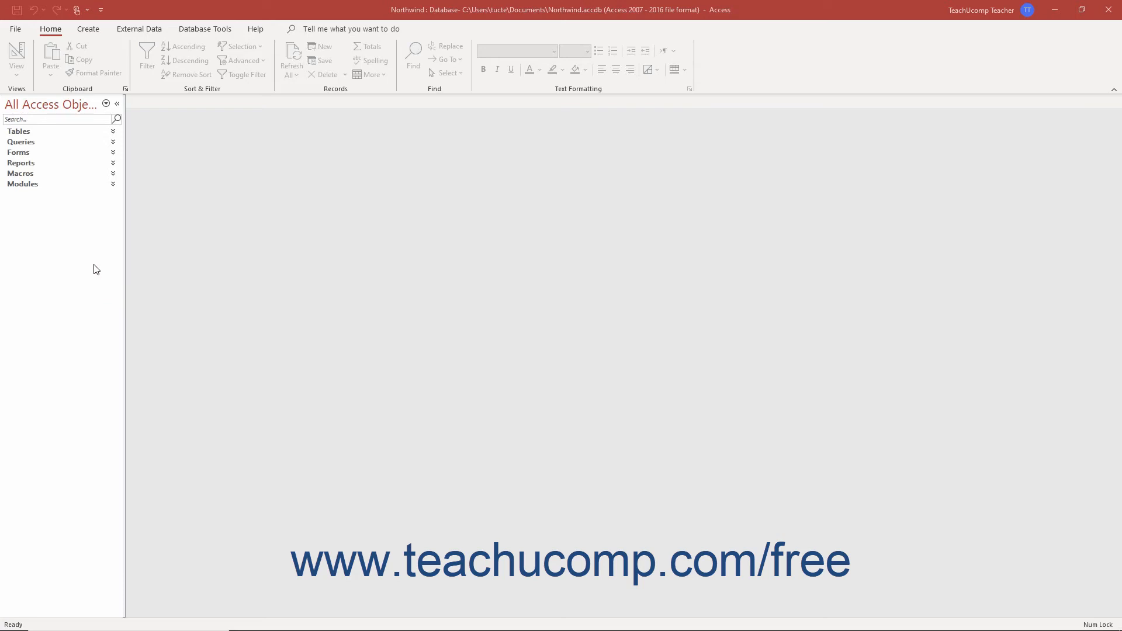
pyautogui.moveTo(71, 152)
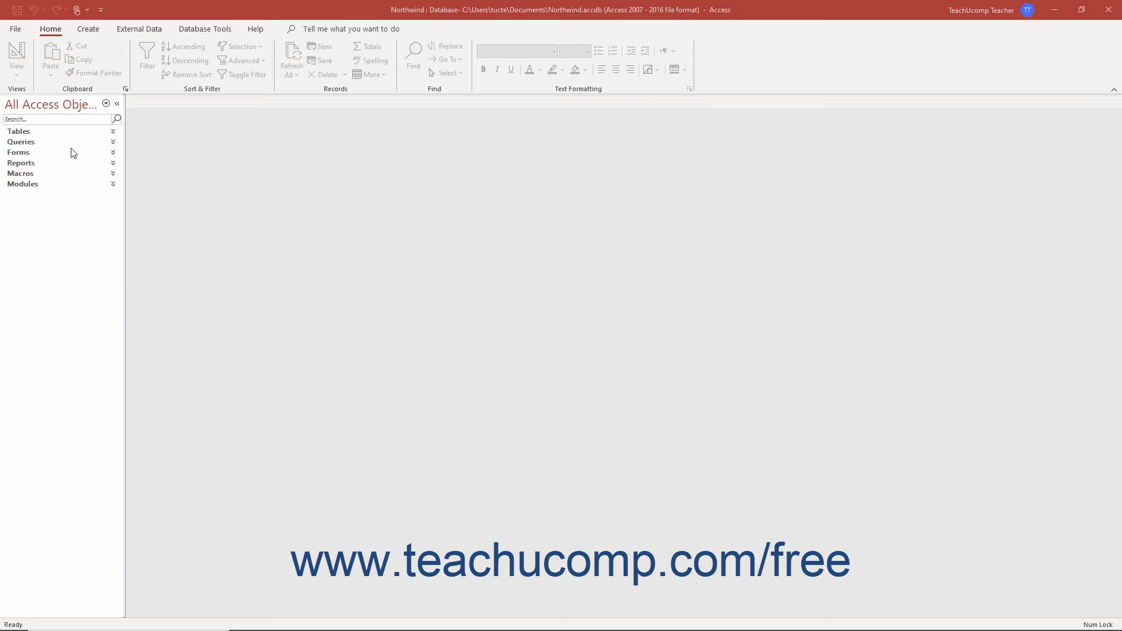
# Expand and collapse Tables and Queries, then leave the Forms group expanded to list its forms.
pyautogui.click(113, 132)
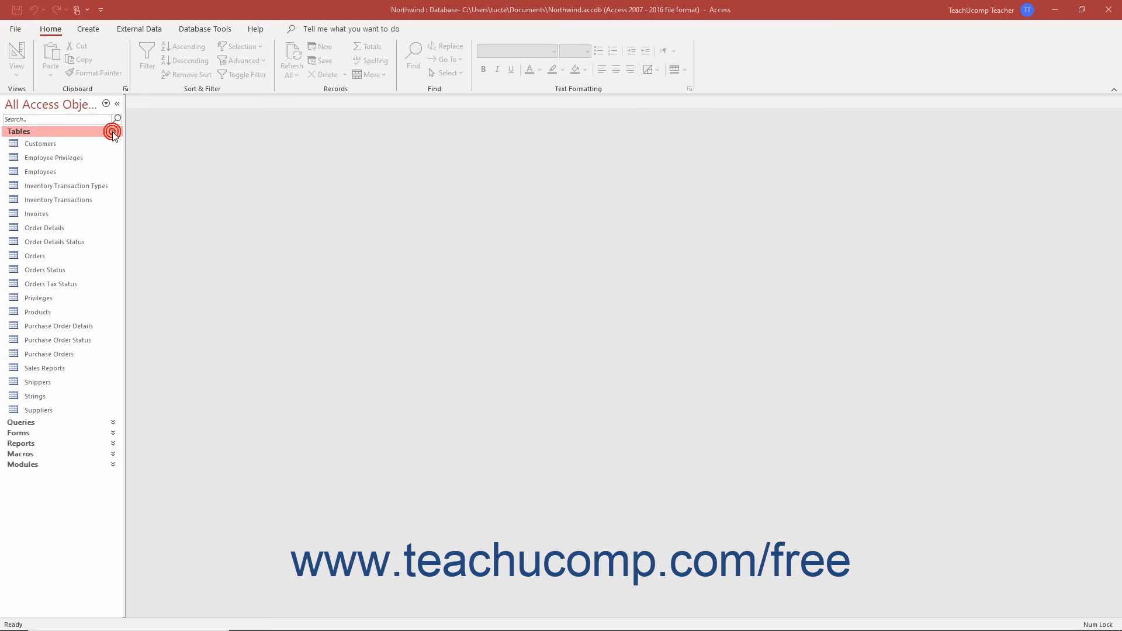
pyautogui.click(112, 132)
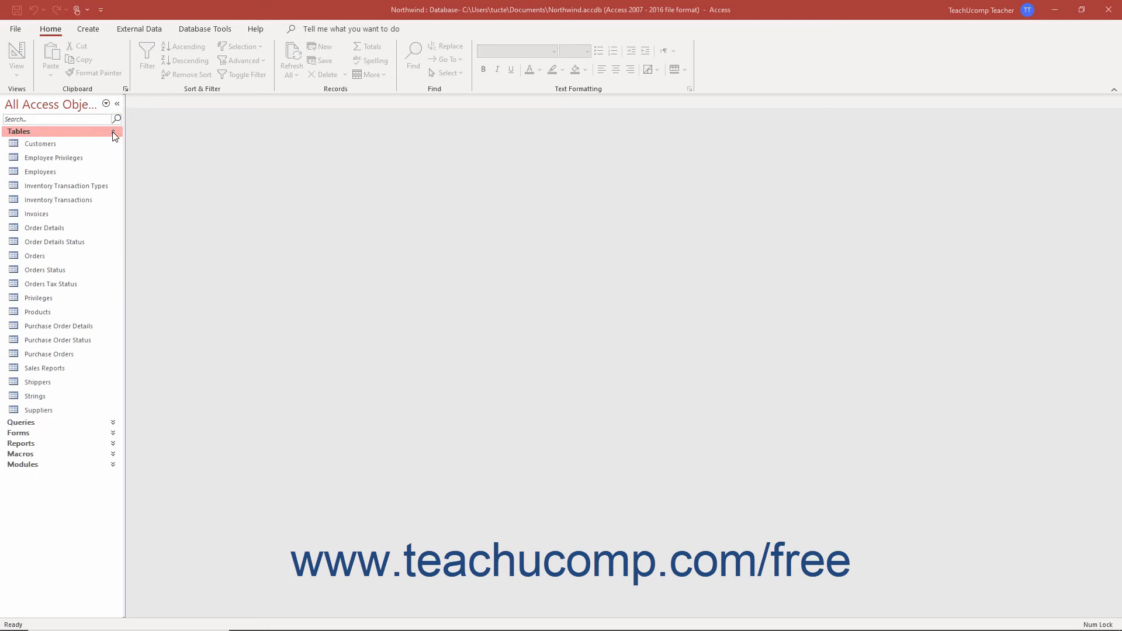
pyautogui.click(112, 136)
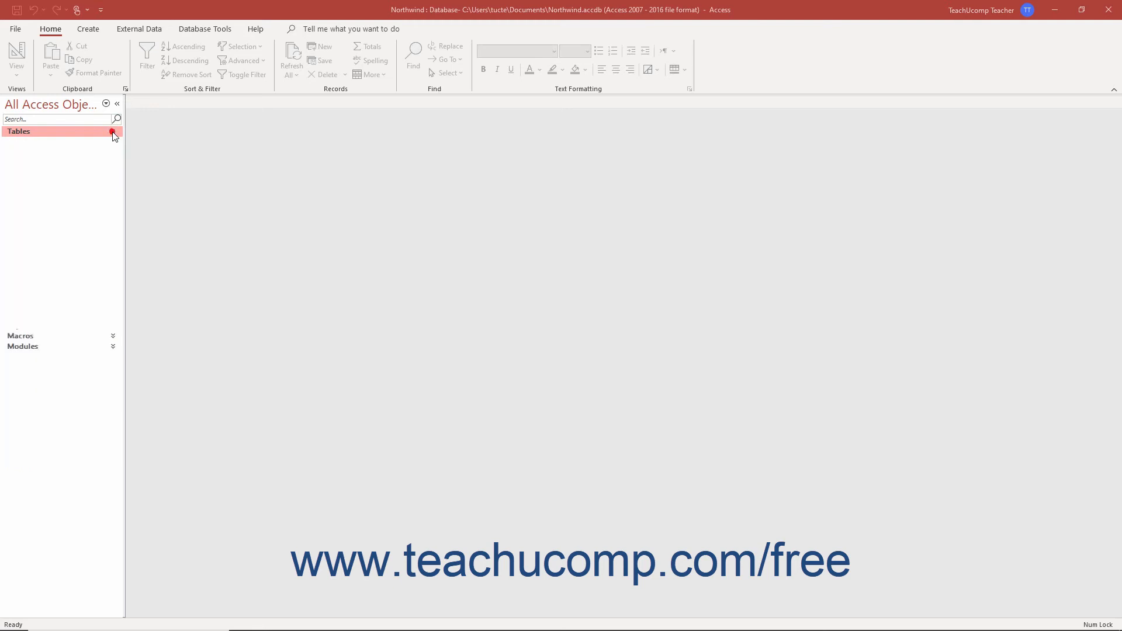
pyautogui.click(112, 132)
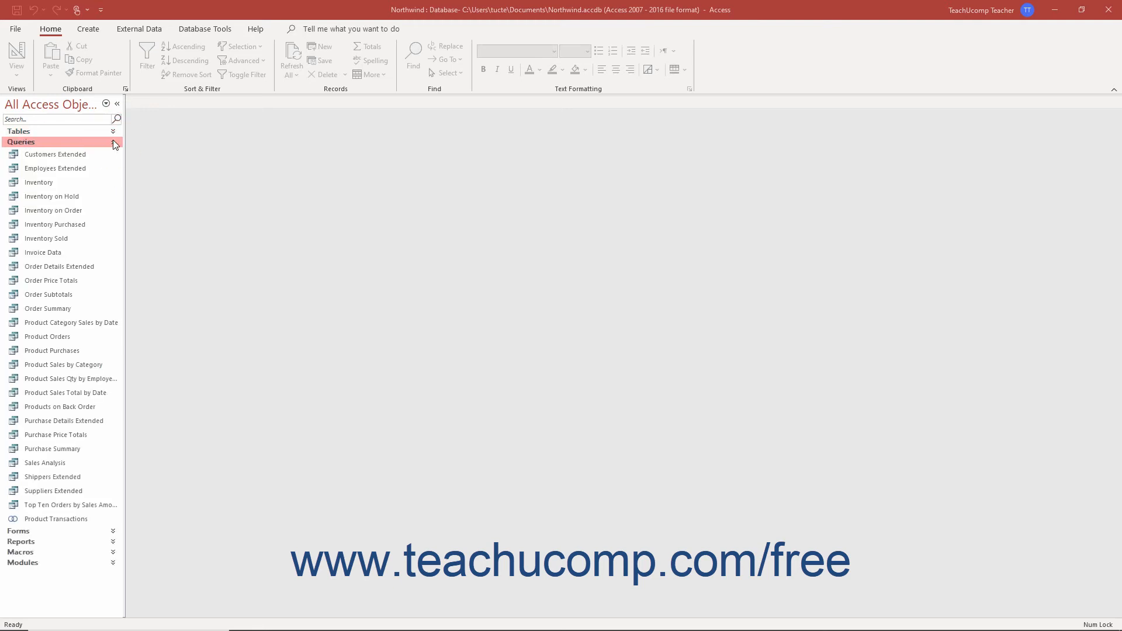
pyautogui.click(112, 141)
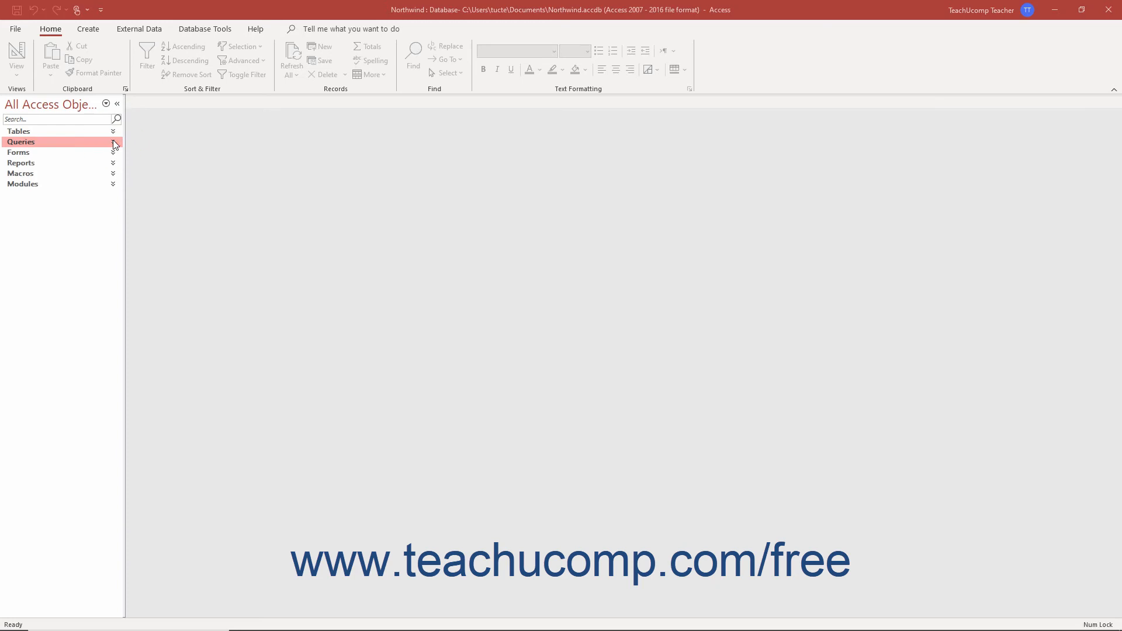
pyautogui.moveTo(78, 153)
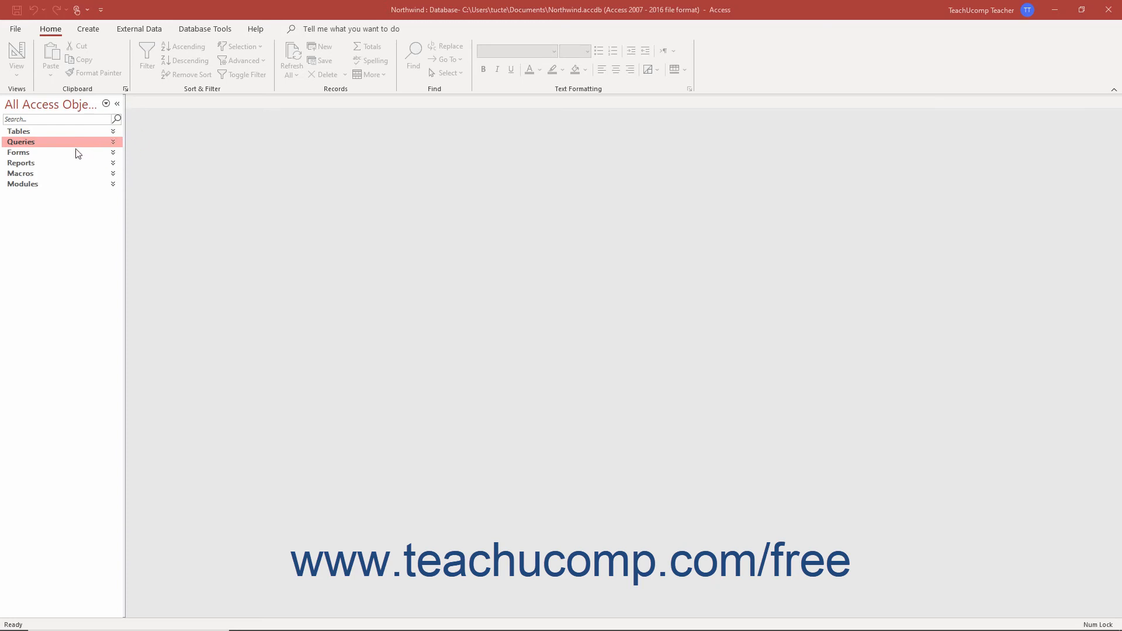
pyautogui.click(20, 152)
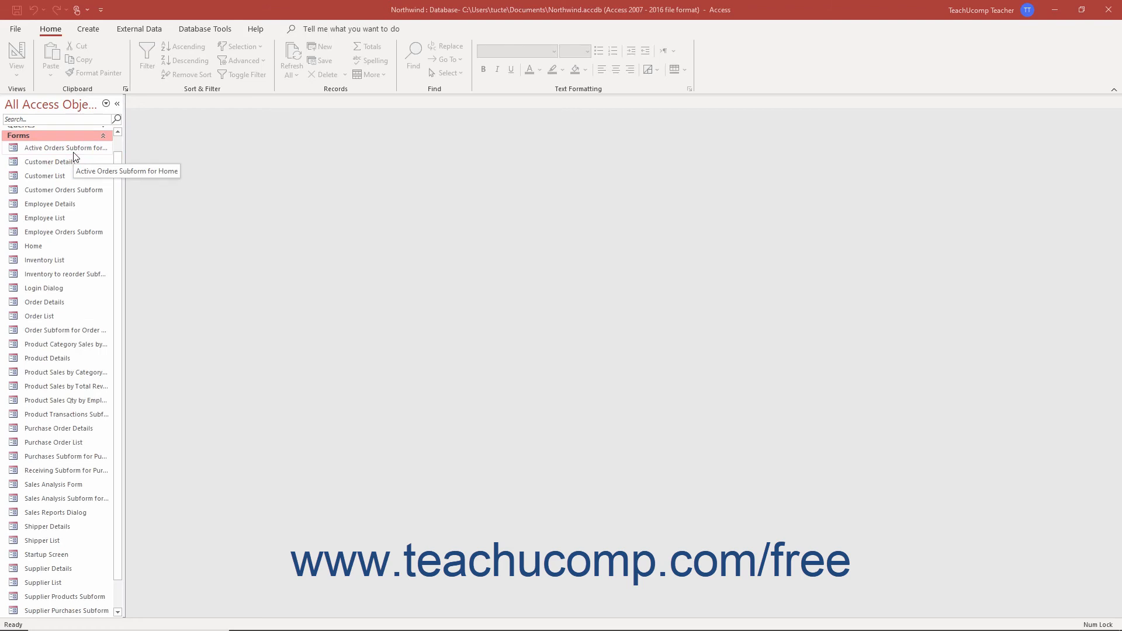
pyautogui.moveTo(45, 161)
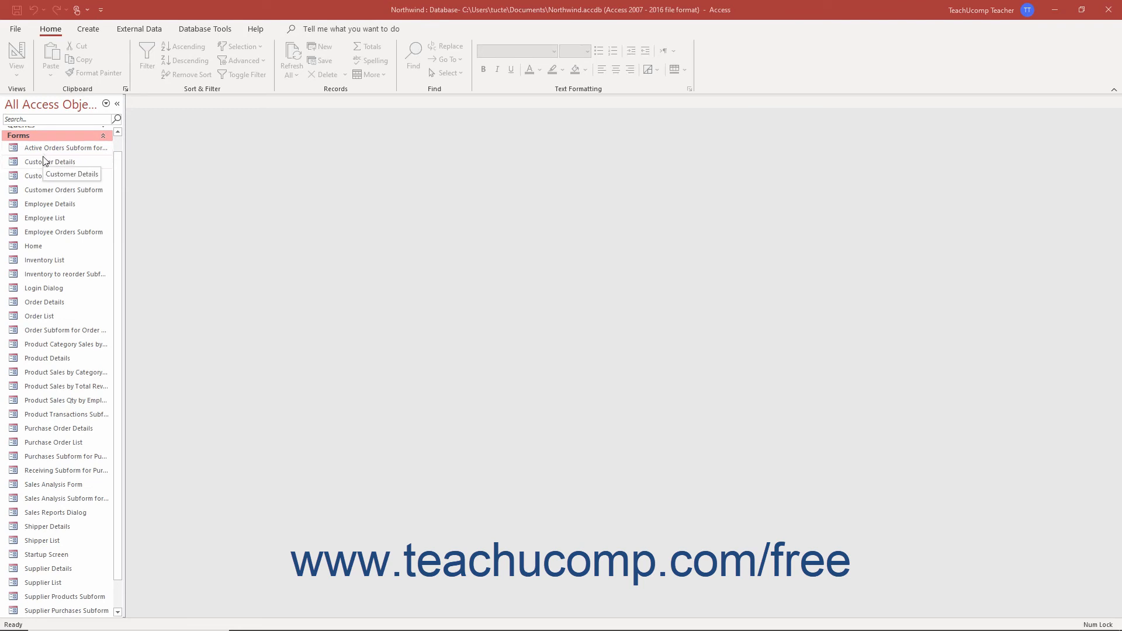
# Open the Customer Details form in Design View from its Navigation Pane shortcut menu.
pyautogui.rightClick(43, 162)
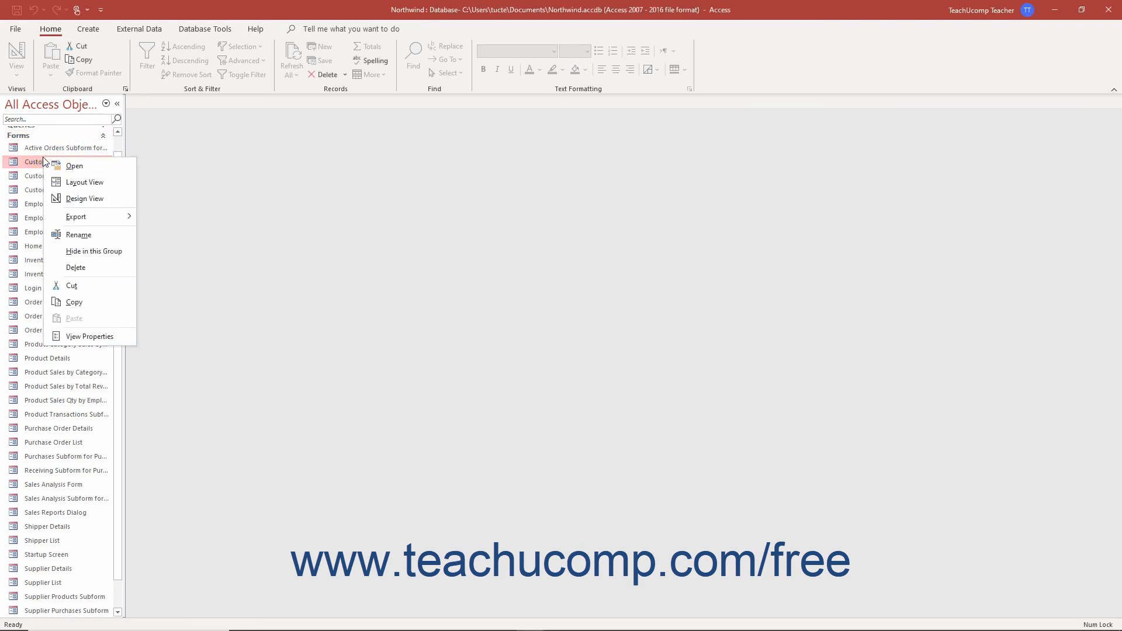
pyautogui.moveTo(84, 198)
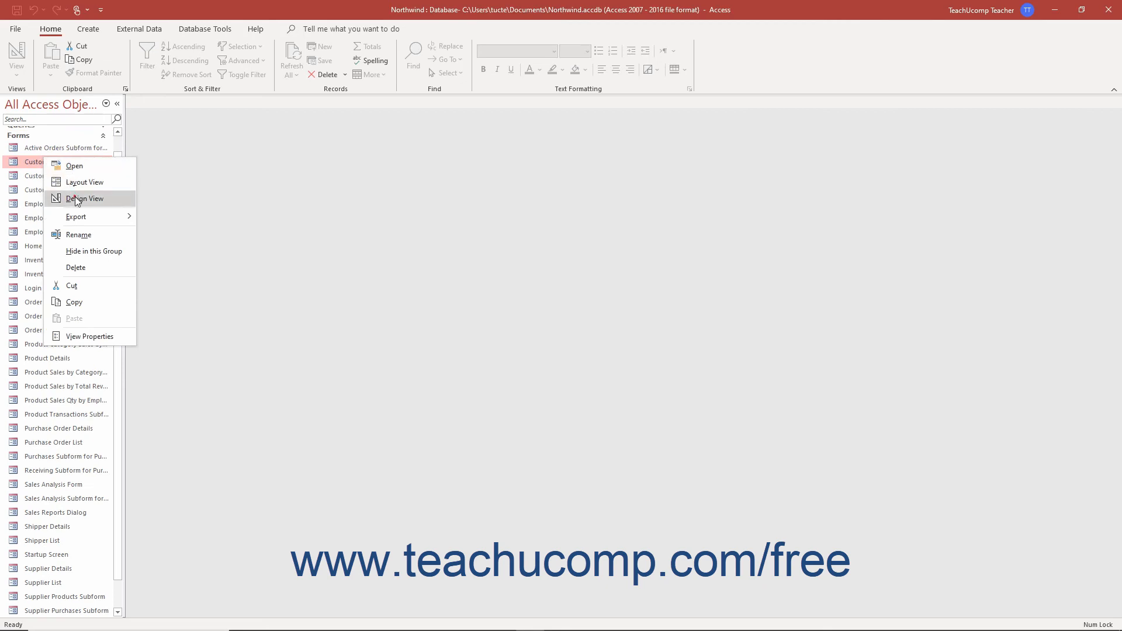
pyautogui.click(84, 198)
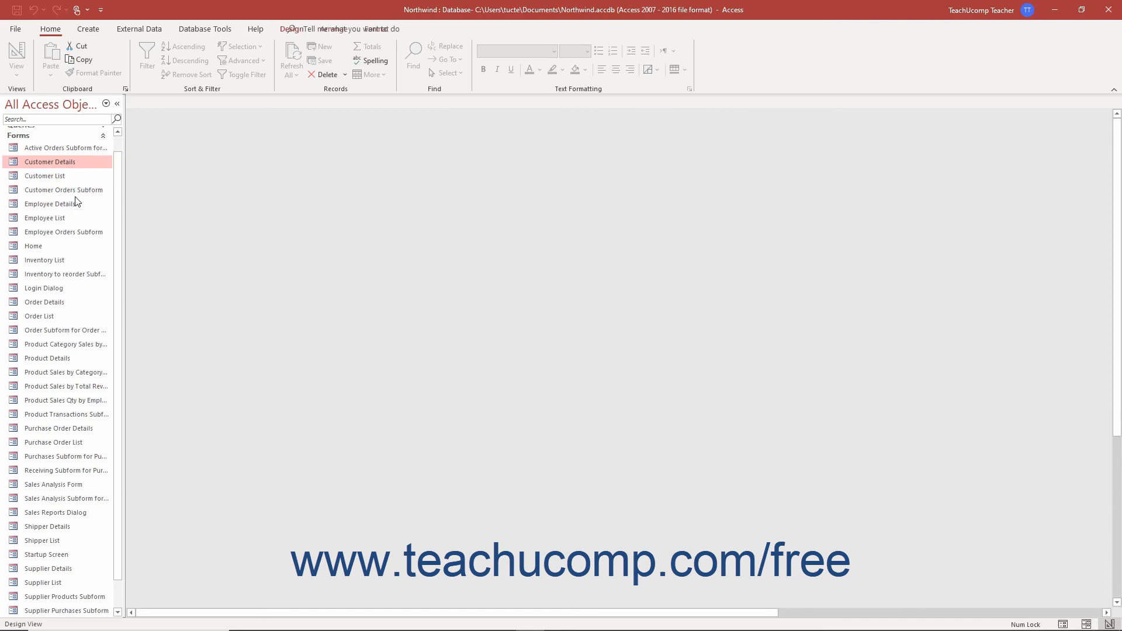
pyautogui.doubleClick(49, 161)
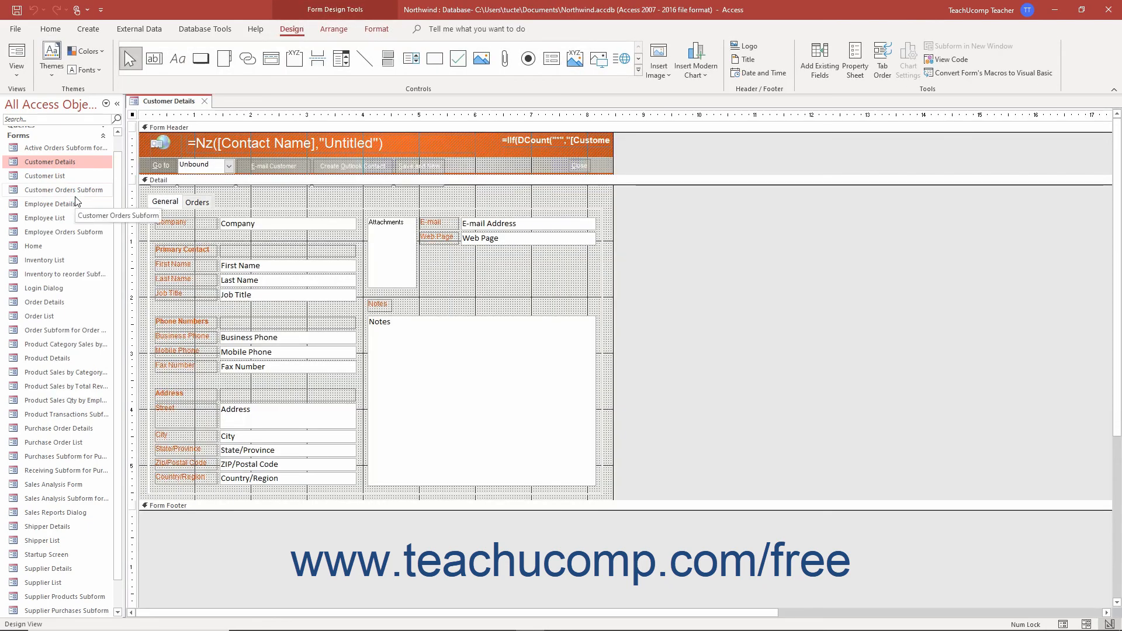